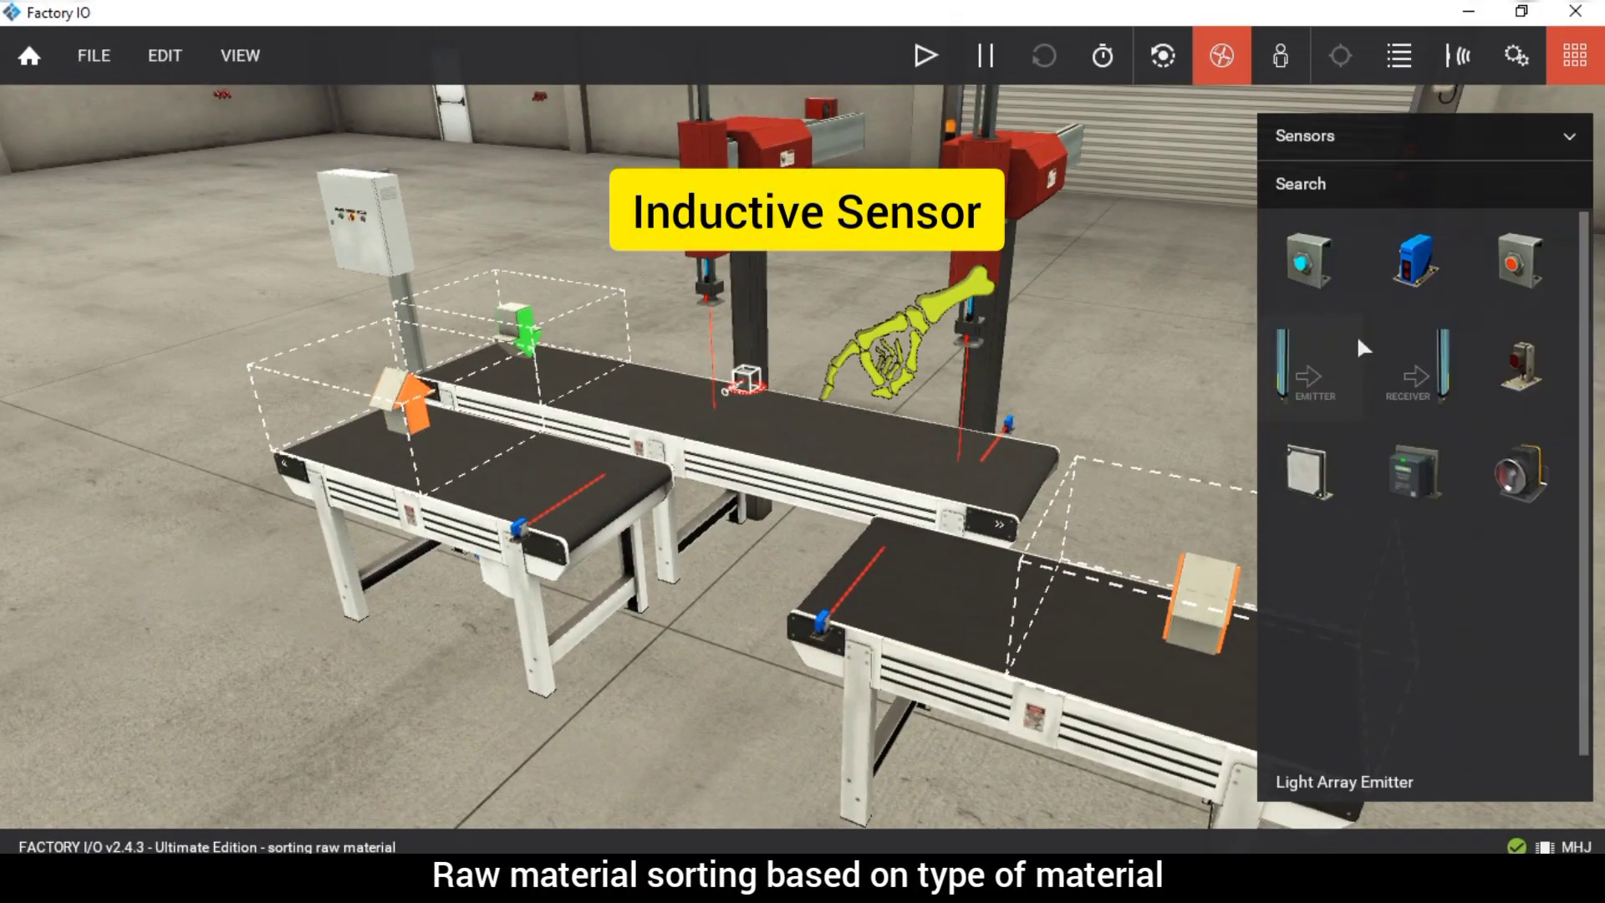
mouse_move(1524, 262)
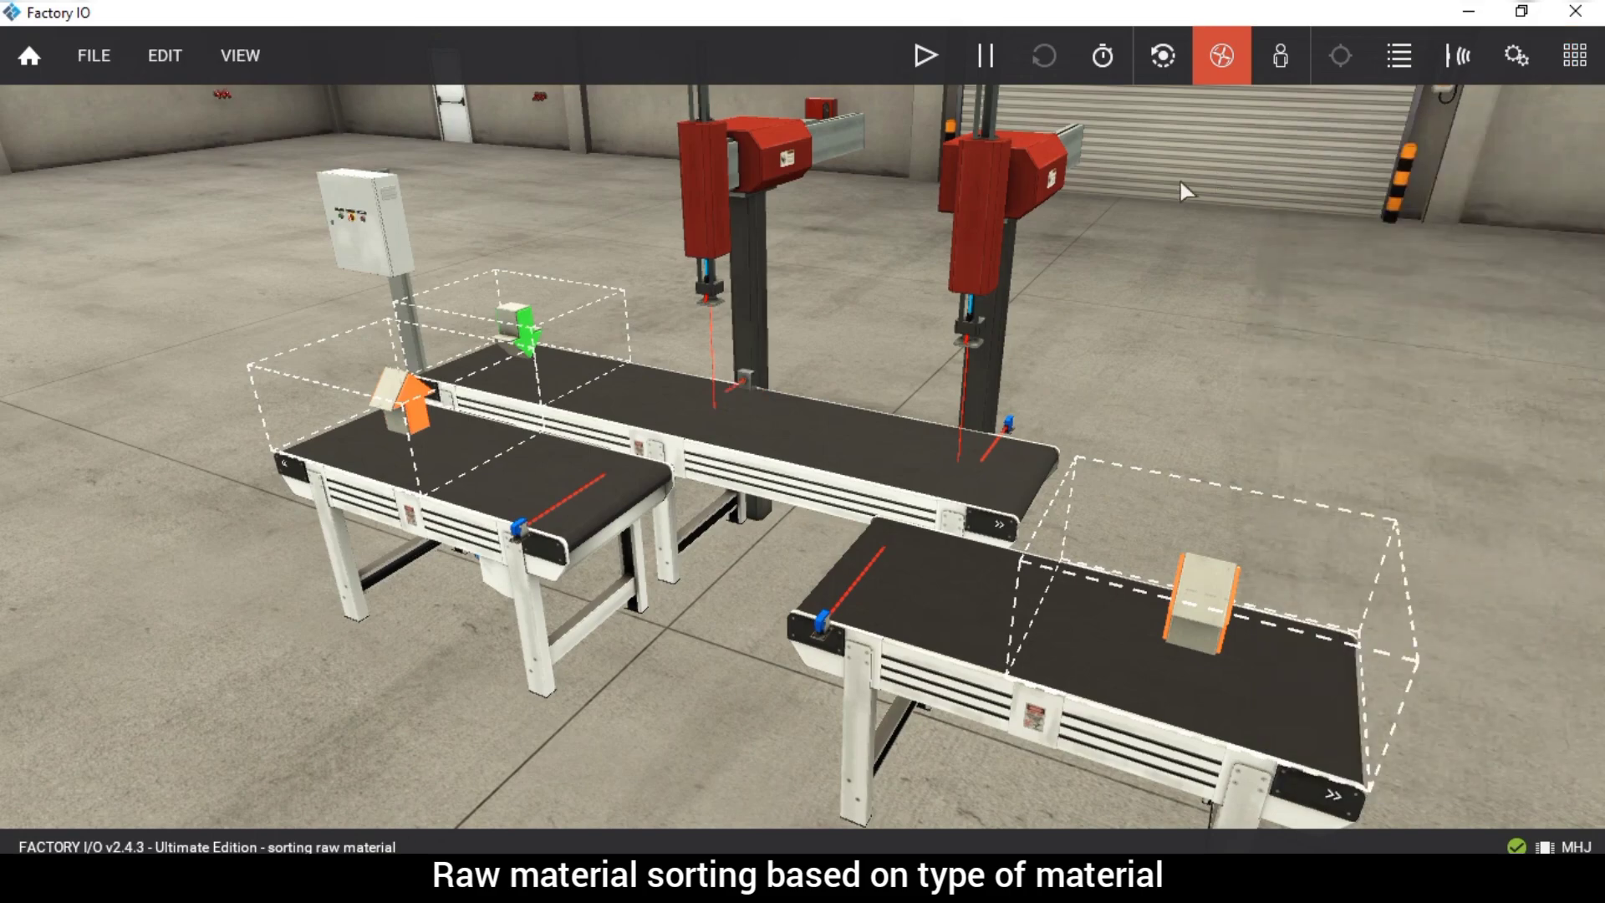
mouse_move(724, 197)
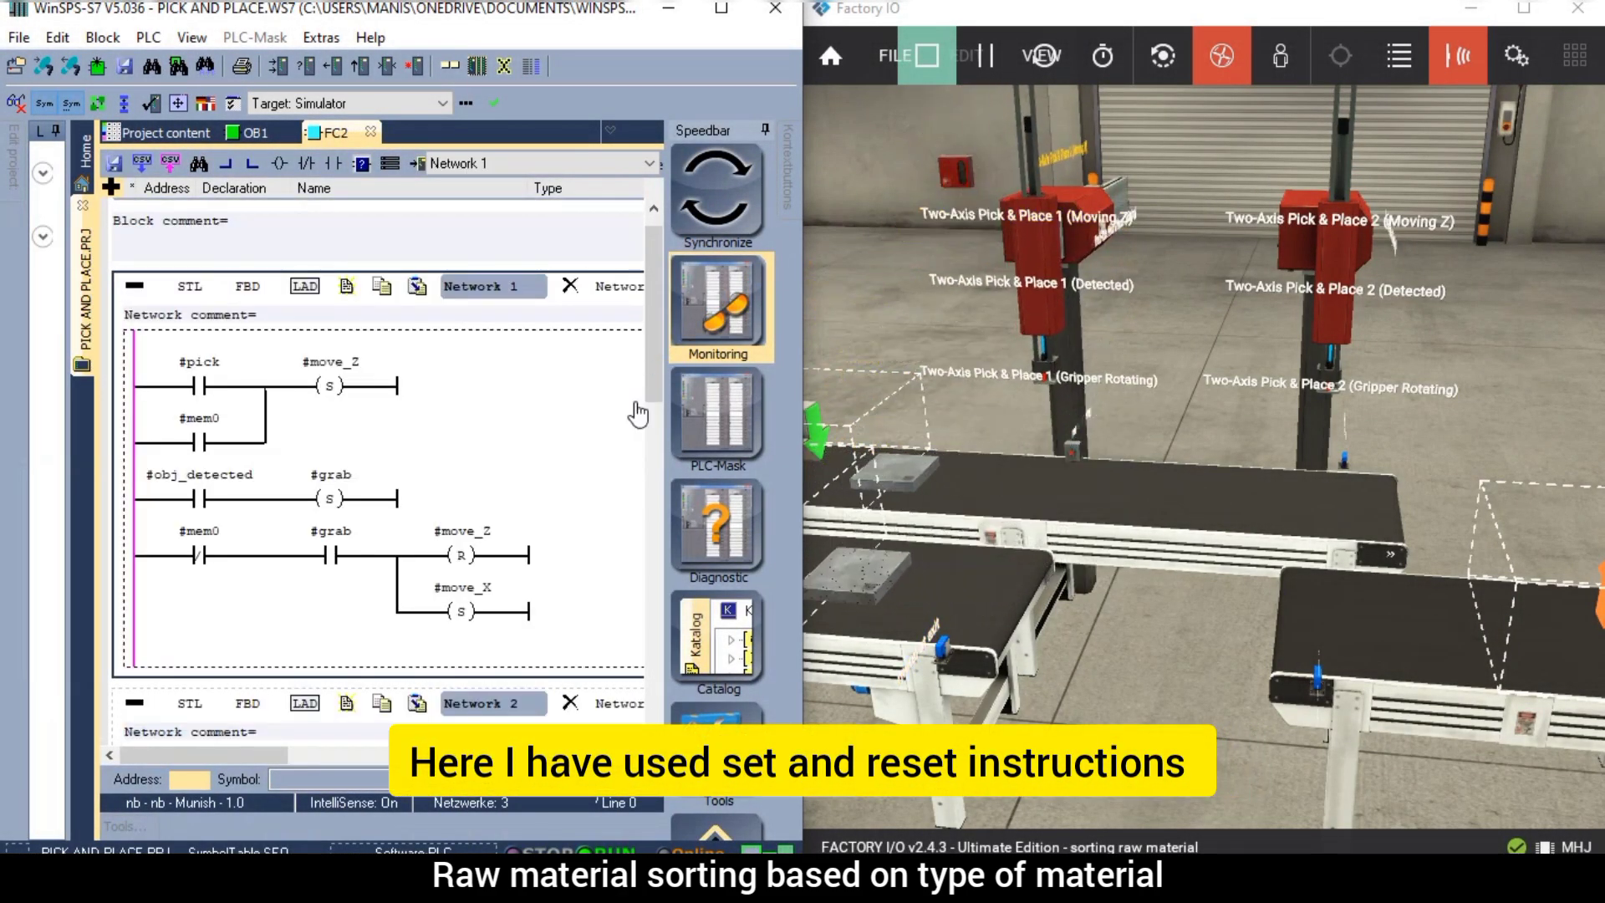
left_click(720, 305)
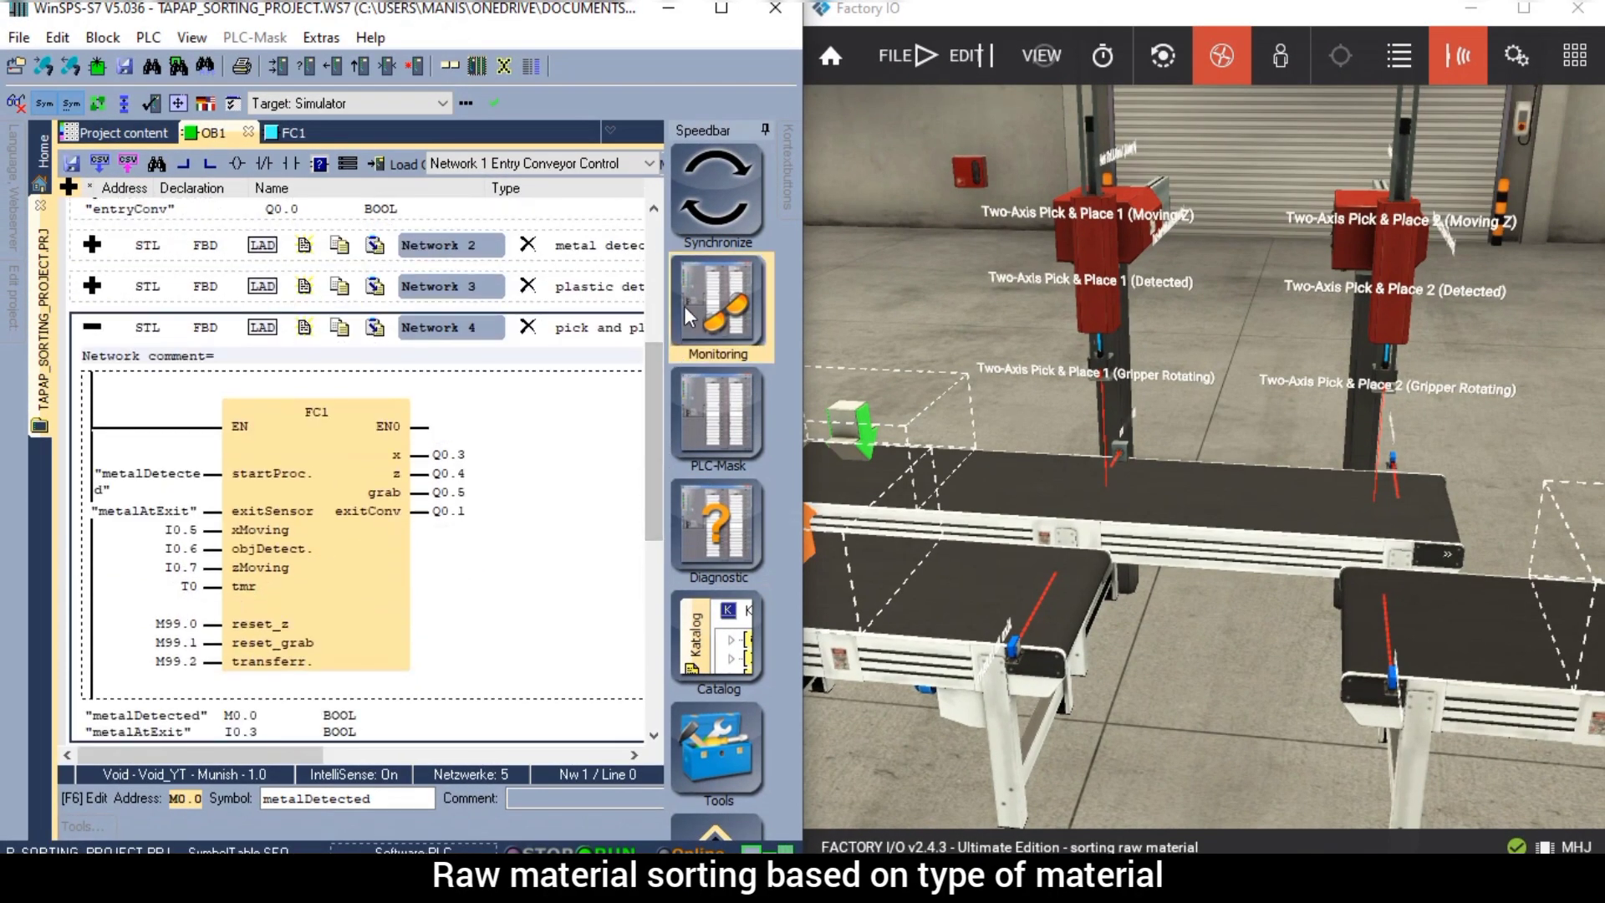
Turn on live status monitoring for OB1 network 4's FC1 pick-and-place call
left_click(720, 307)
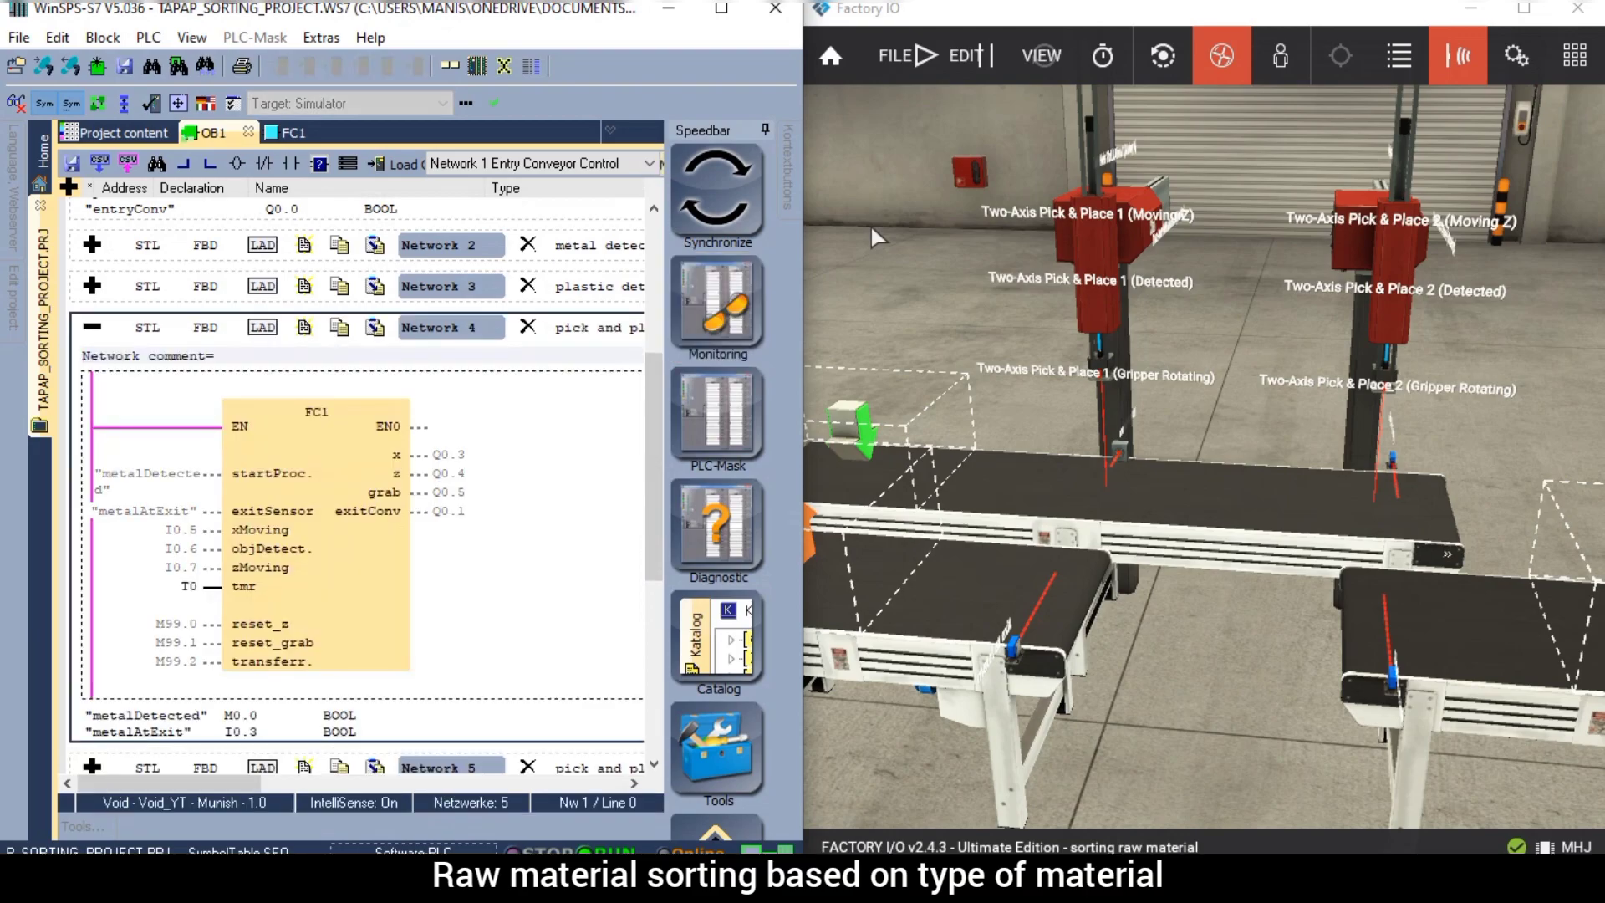